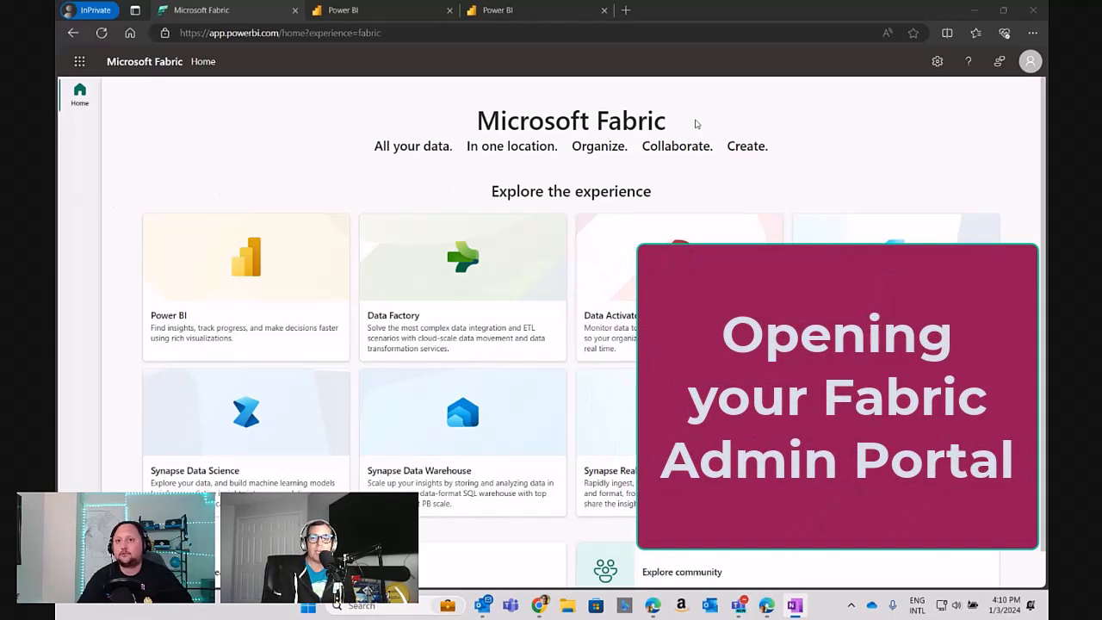
Go to the Fabric Admin portal through the Settings gear menu.
{"action": "left_click", "coordinate": [937, 61]}
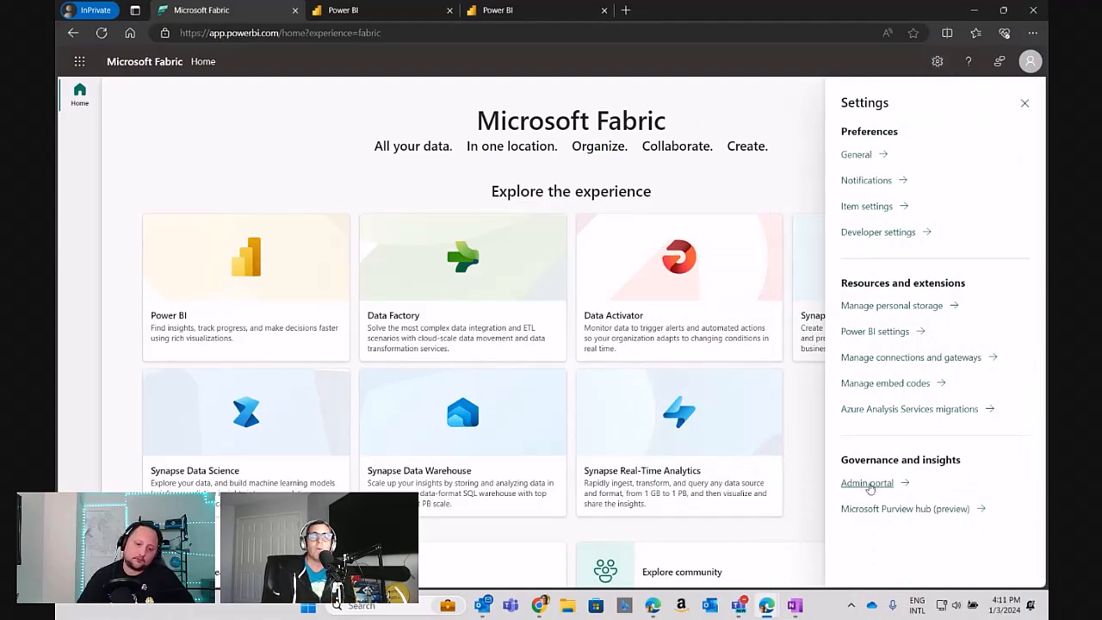
{"action": "left_click", "coordinate": [866, 483]}
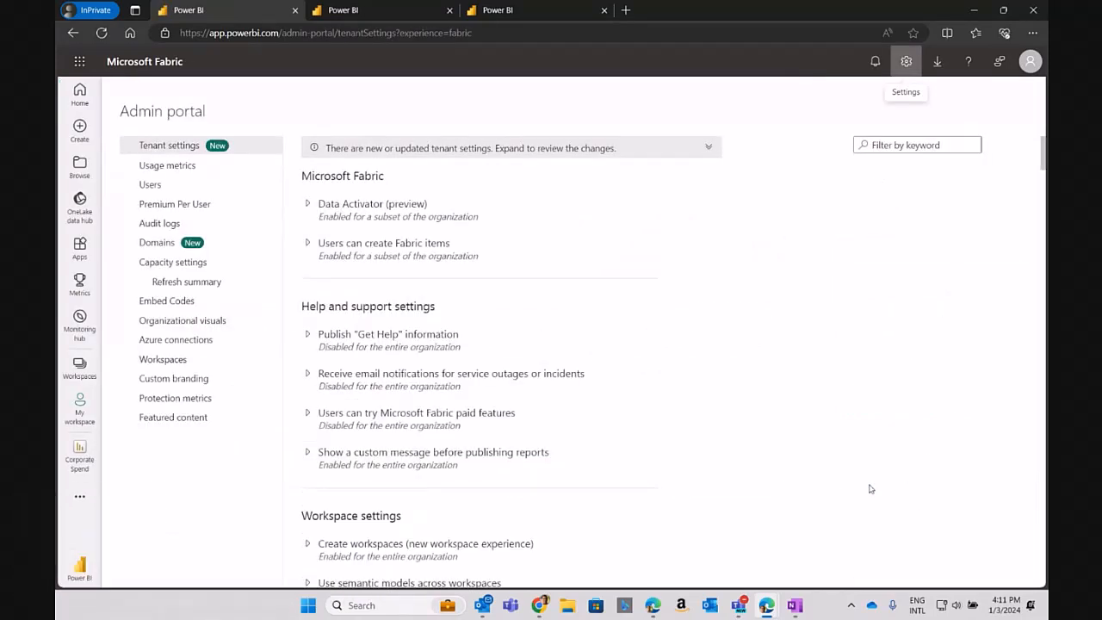
{"action": "mouse_move", "coordinate": [146, 150]}
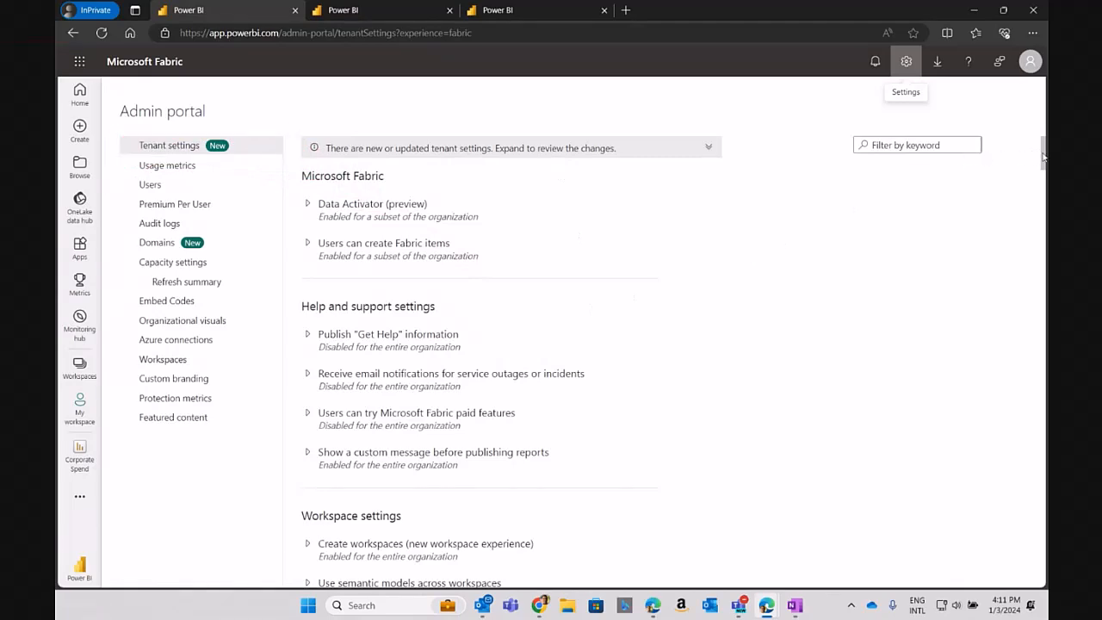
Scroll the tenant settings to the Copilot and Azure OpenAI Service (preview) section.
{"action": "scroll", "scroll_direction": "down", "scroll_amount": 3}
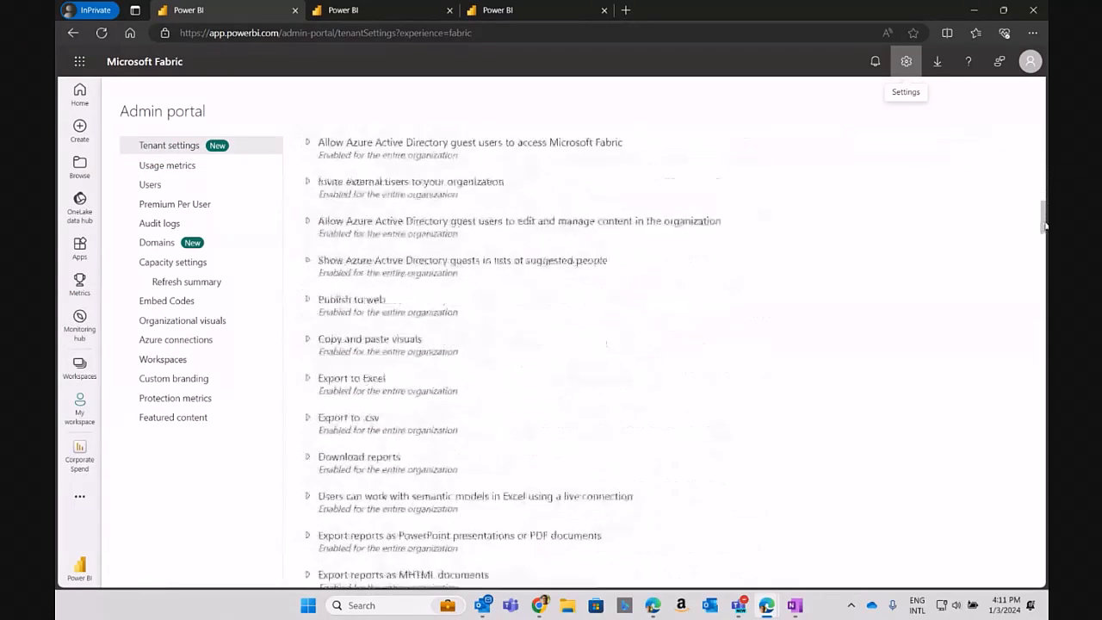
{"action": "scroll", "scroll_direction": "down", "scroll_amount": 3}
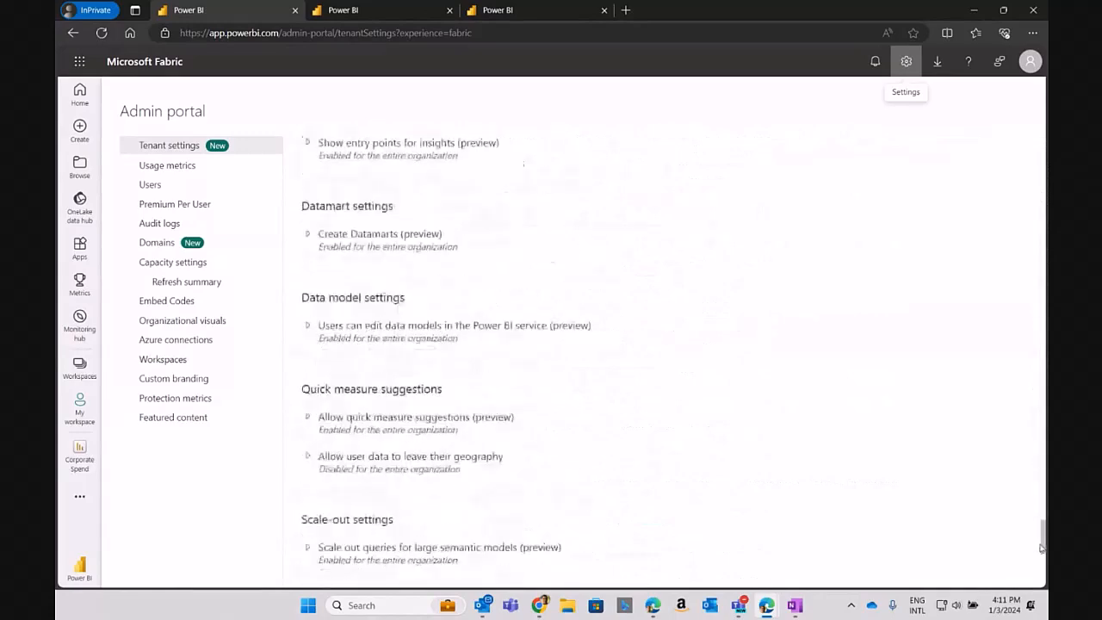
{"action": "scroll", "scroll_direction": "down", "scroll_amount": 3}
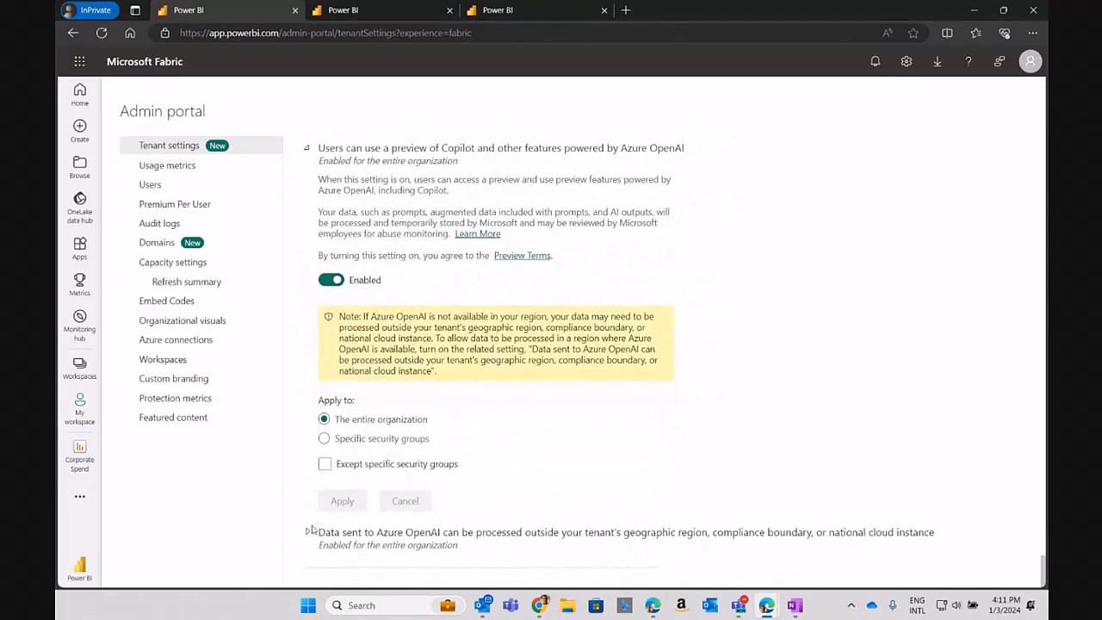
{"action": "scroll", "scroll_direction": "up", "scroll_amount": 3}
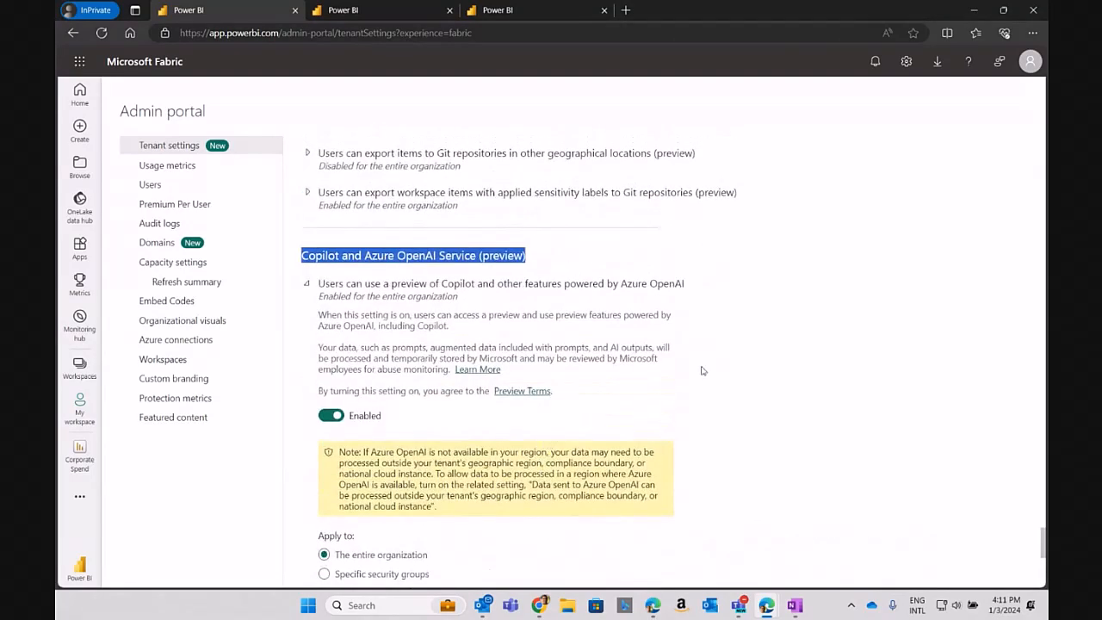
{"action": "mouse_move", "coordinate": [405, 296]}
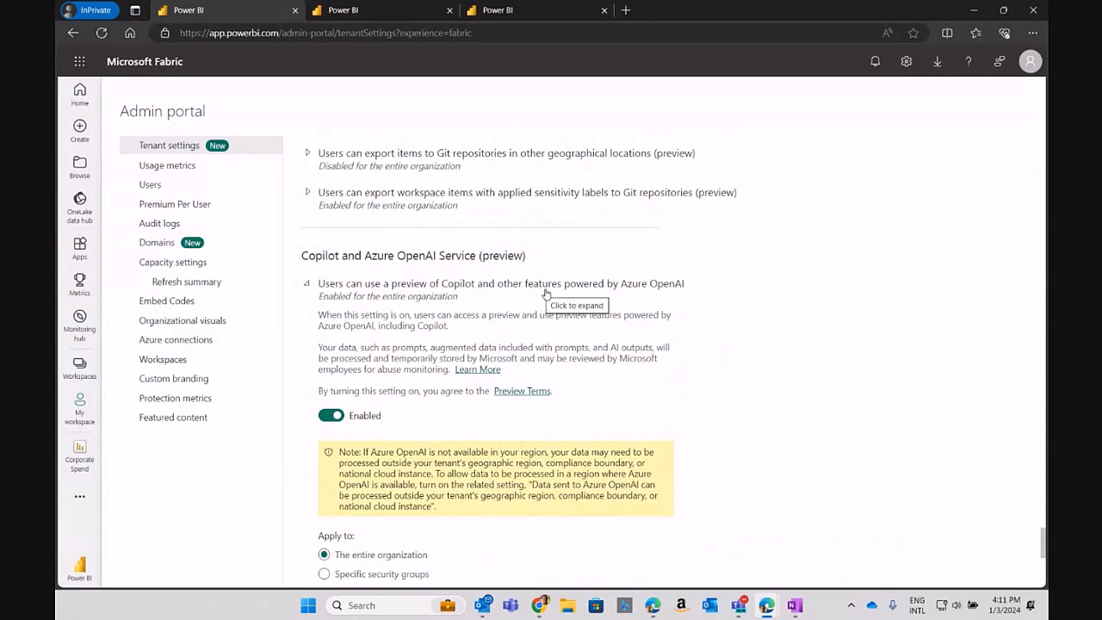
{"action": "mouse_move", "coordinate": [558, 296]}
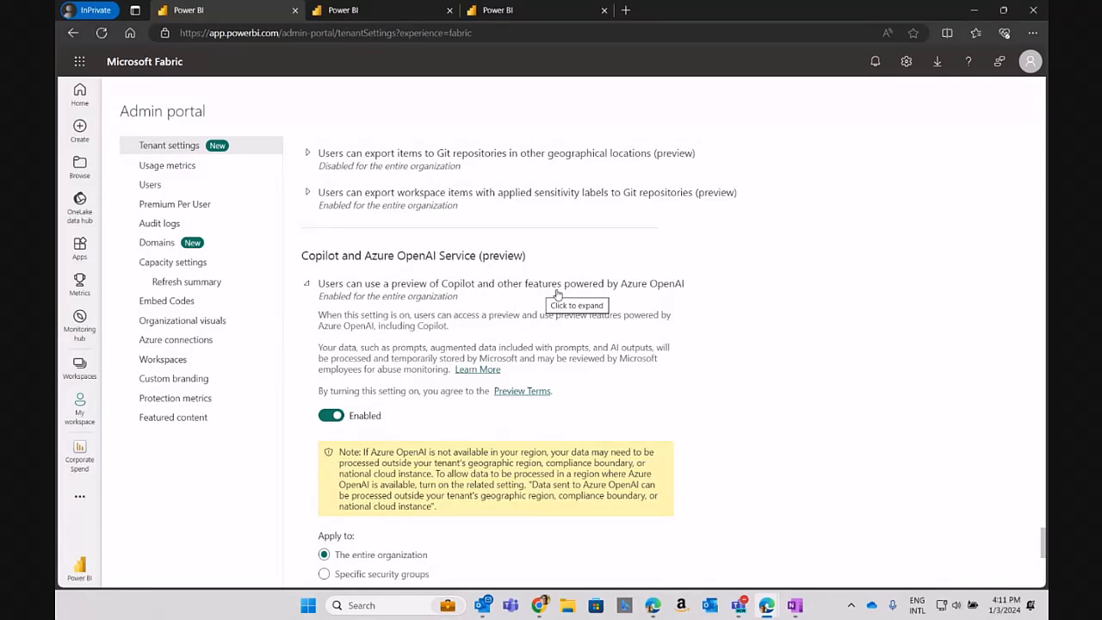
{"action": "mouse_move", "coordinate": [367, 369]}
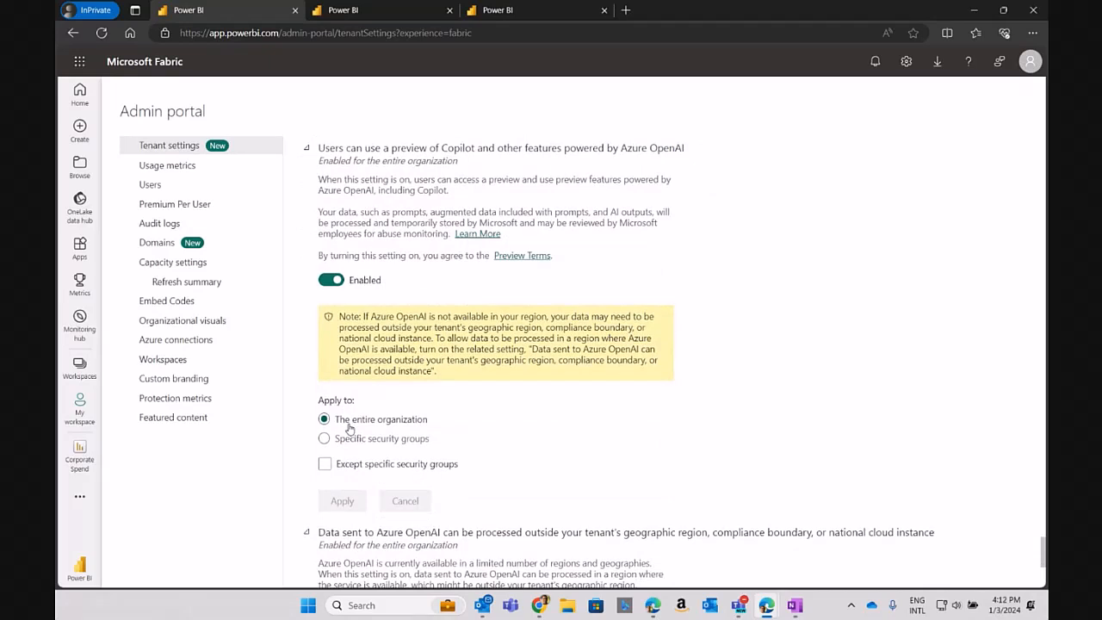
Apply the Copilot preview setting only to the security group PowerMatesSecurityGroup.
{"action": "left_click", "coordinate": [325, 438]}
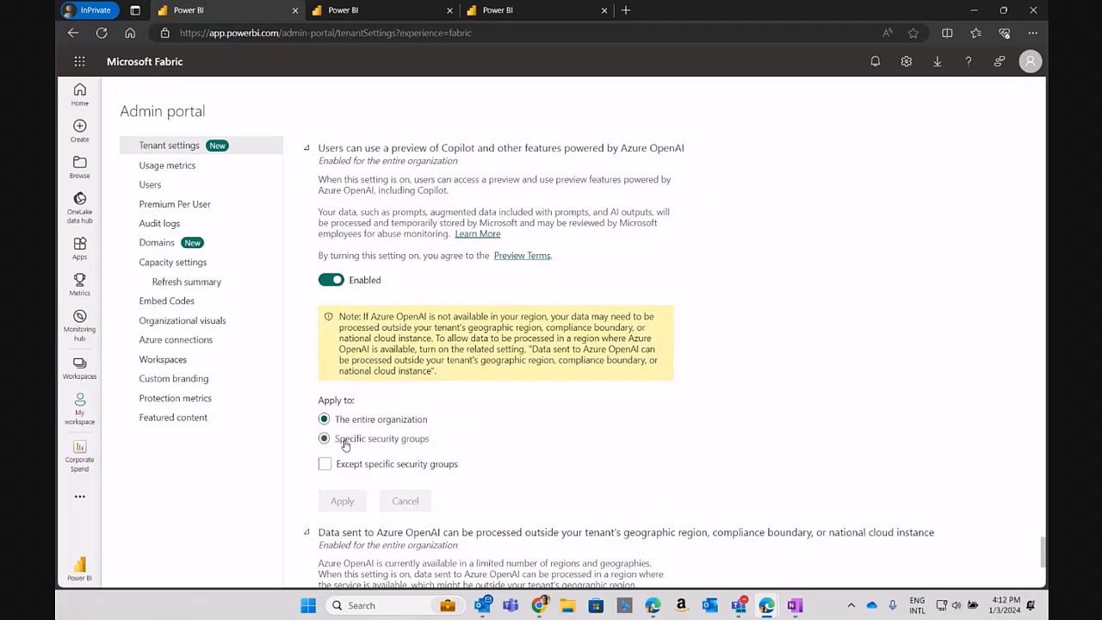
{"action": "left_click", "coordinate": [322, 438]}
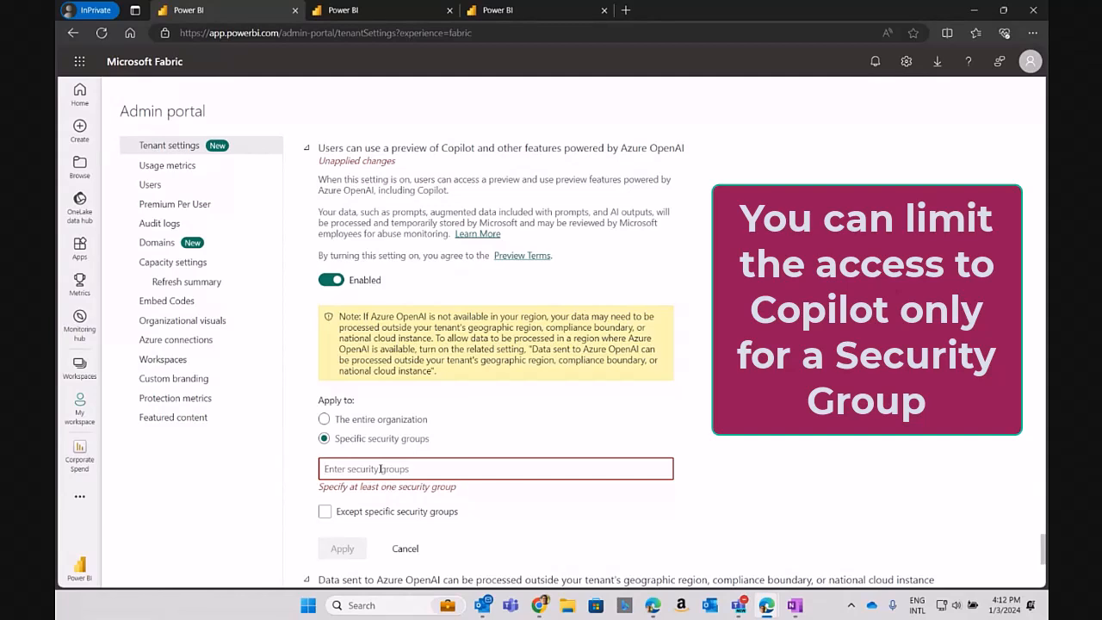
{"action": "type", "text": "PowerMates"}
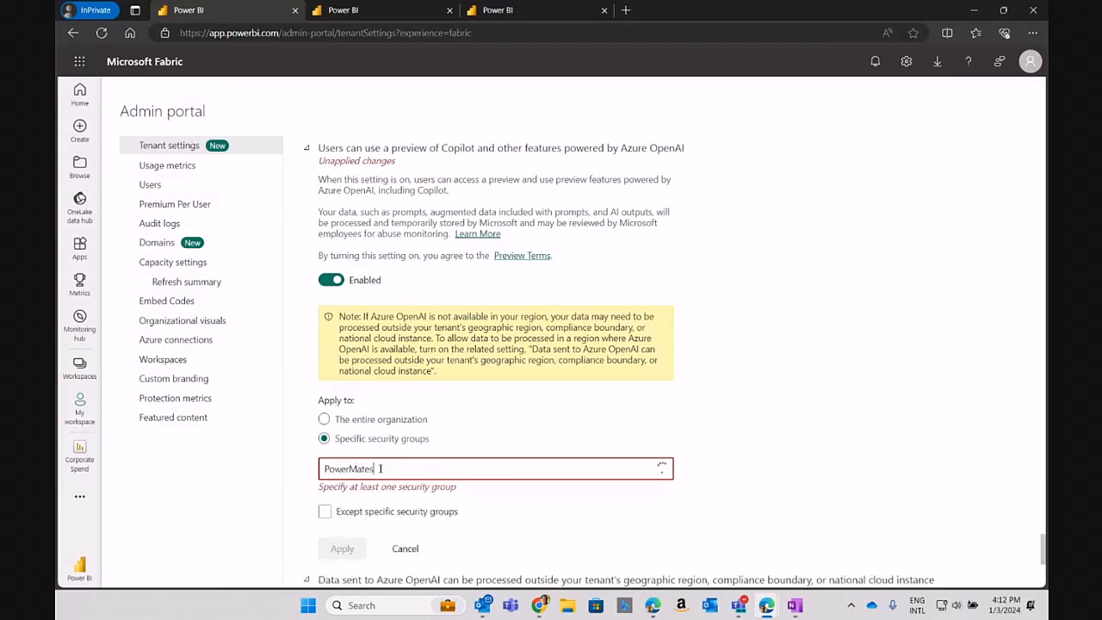
{"action": "type", "text": "SecurityGroup"}
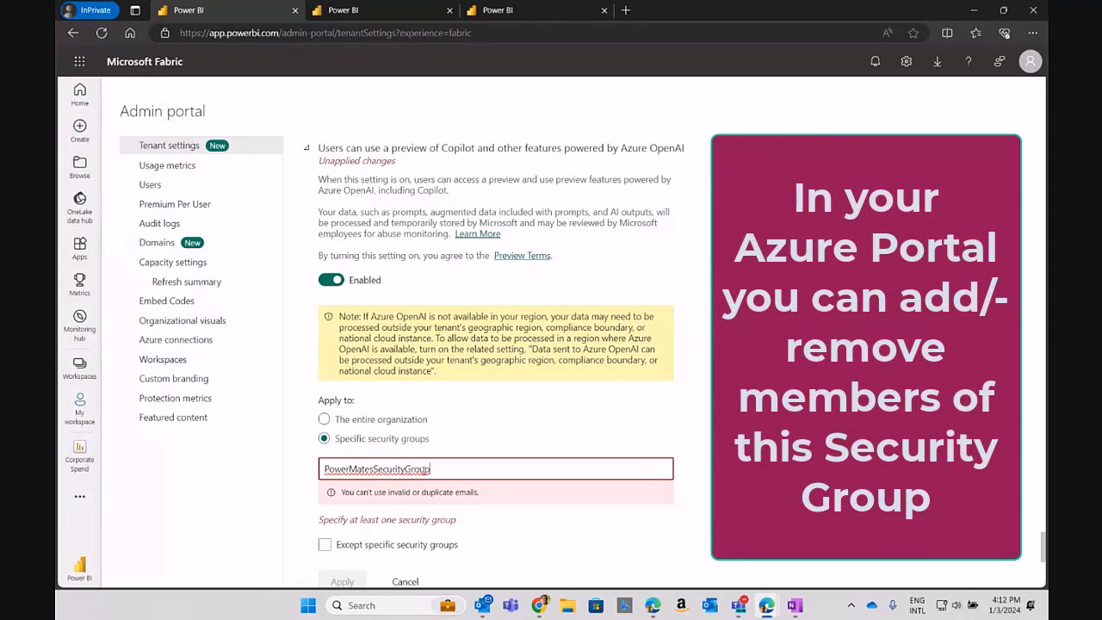
{"action": "double_click", "coordinate": [377, 469]}
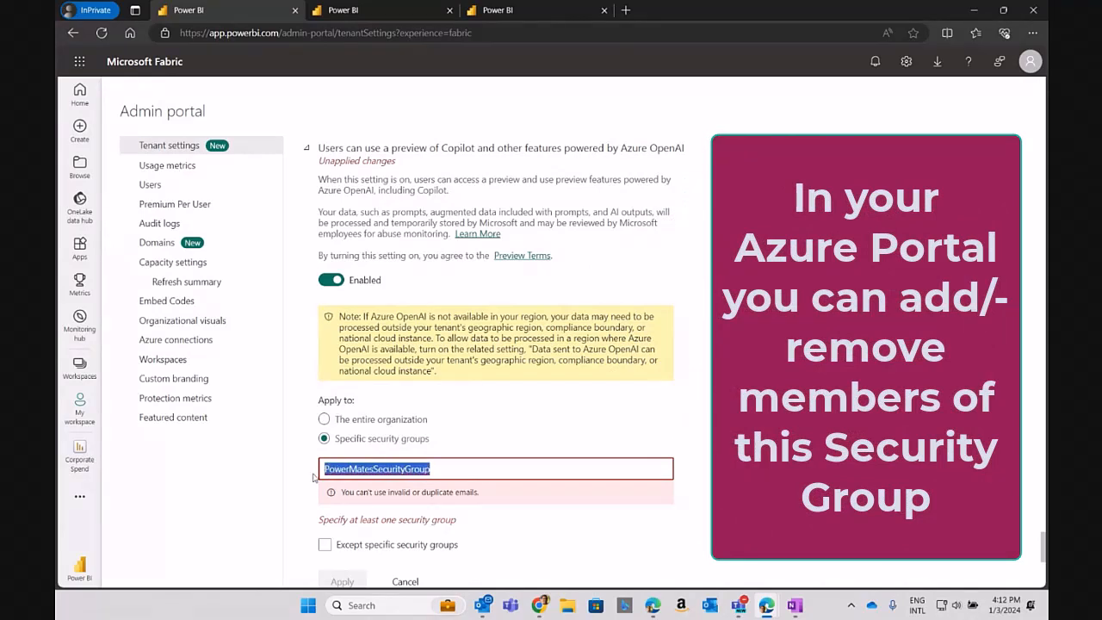
{"action": "scroll", "scroll_direction": "down", "scroll_amount": 3}
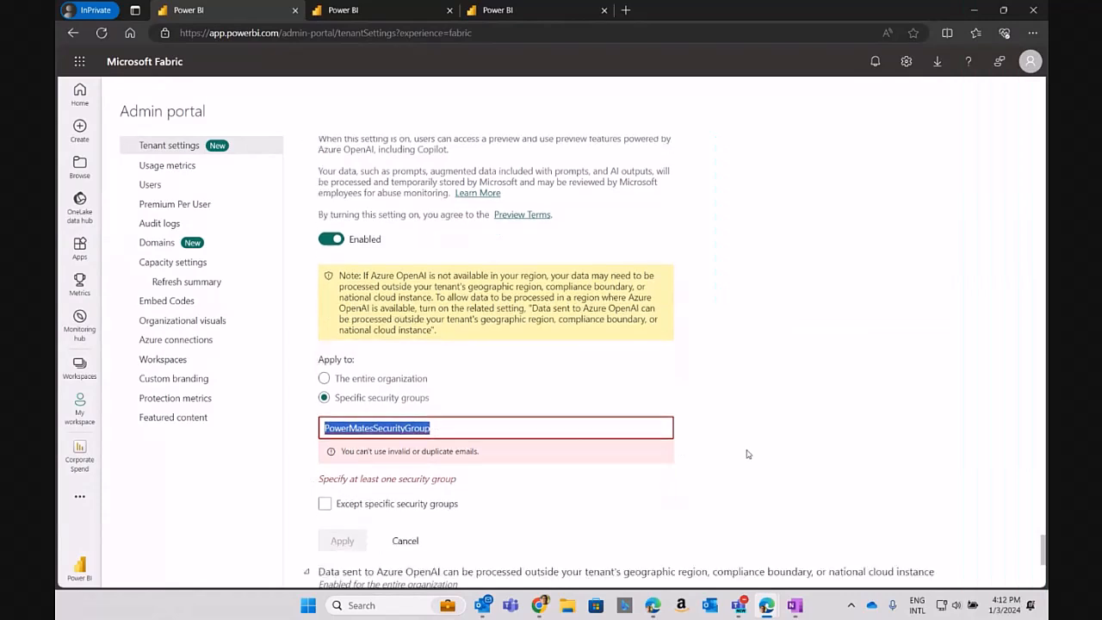
{"action": "scroll", "scroll_direction": "down", "scroll_amount": 3}
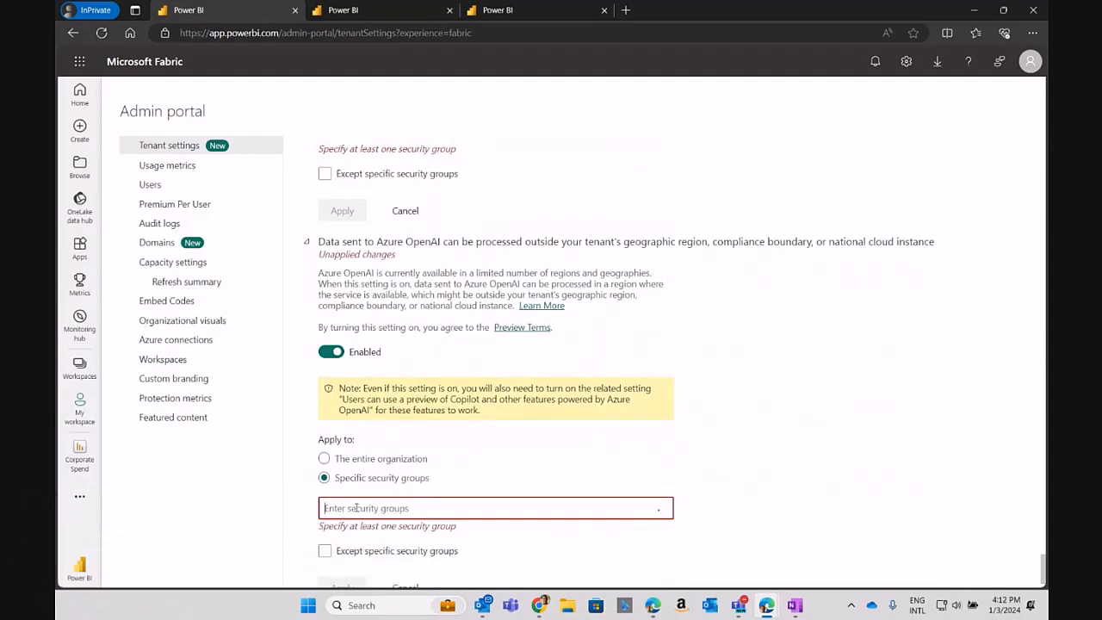
Enter PowerMatesSecurityGroup as the group for the Azure OpenAI data-processing setting.
{"action": "type", "text": "PowerMatesSecurityGroup"}
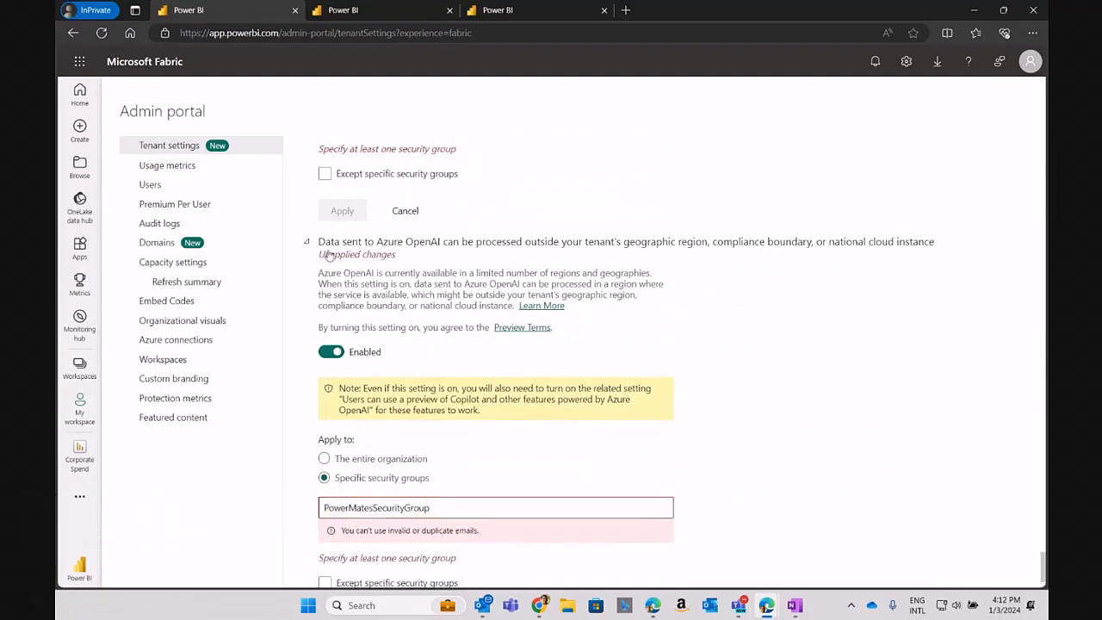
{"action": "mouse_move", "coordinate": [332, 250]}
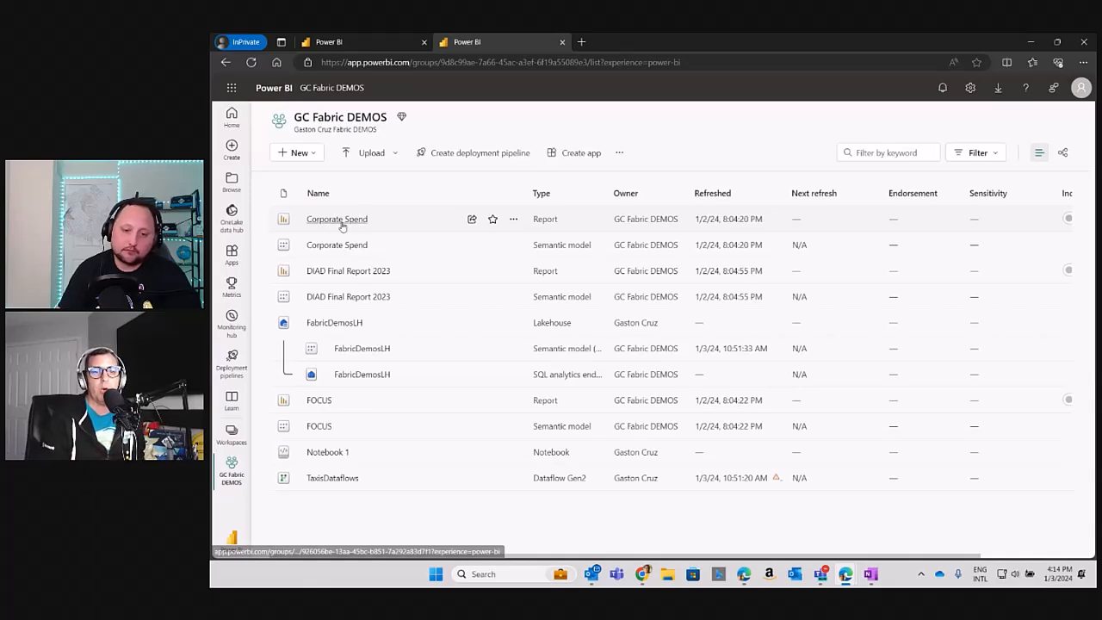
Open the Corporate Spend report from GC Fabric DEMOS and collapse the Pages pane.
{"action": "left_click", "coordinate": [337, 218]}
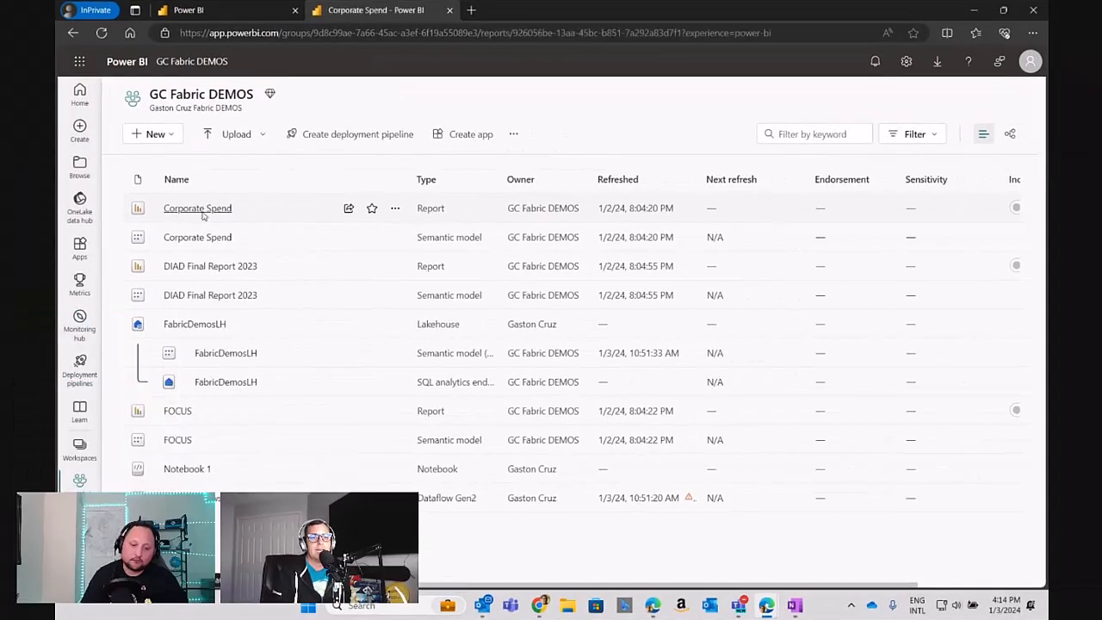
{"action": "left_click", "coordinate": [197, 207]}
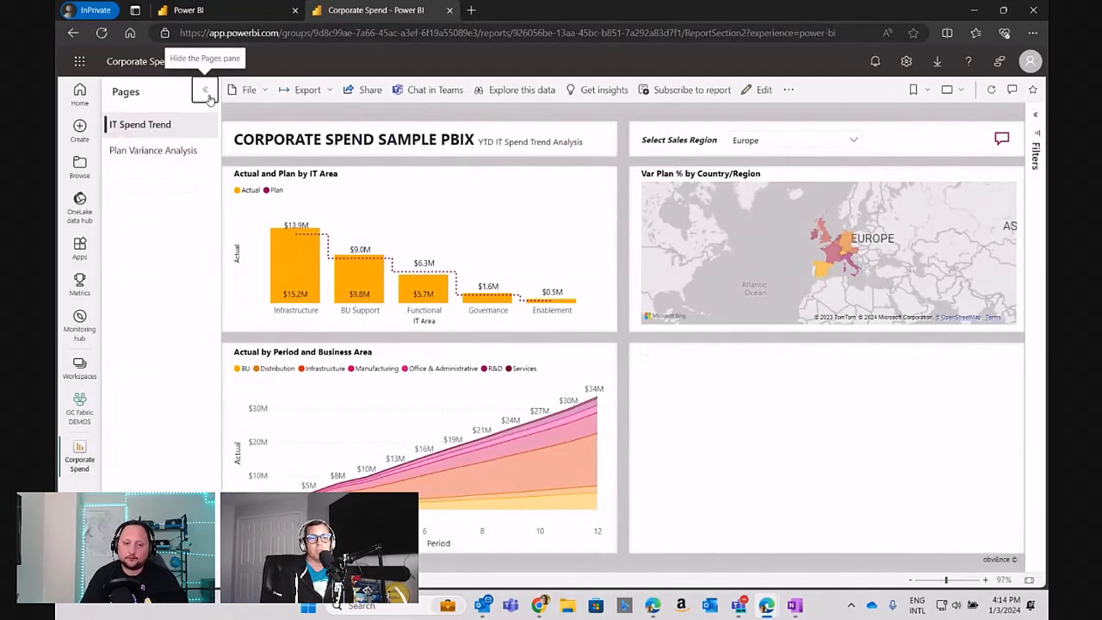
{"action": "left_click", "coordinate": [207, 90]}
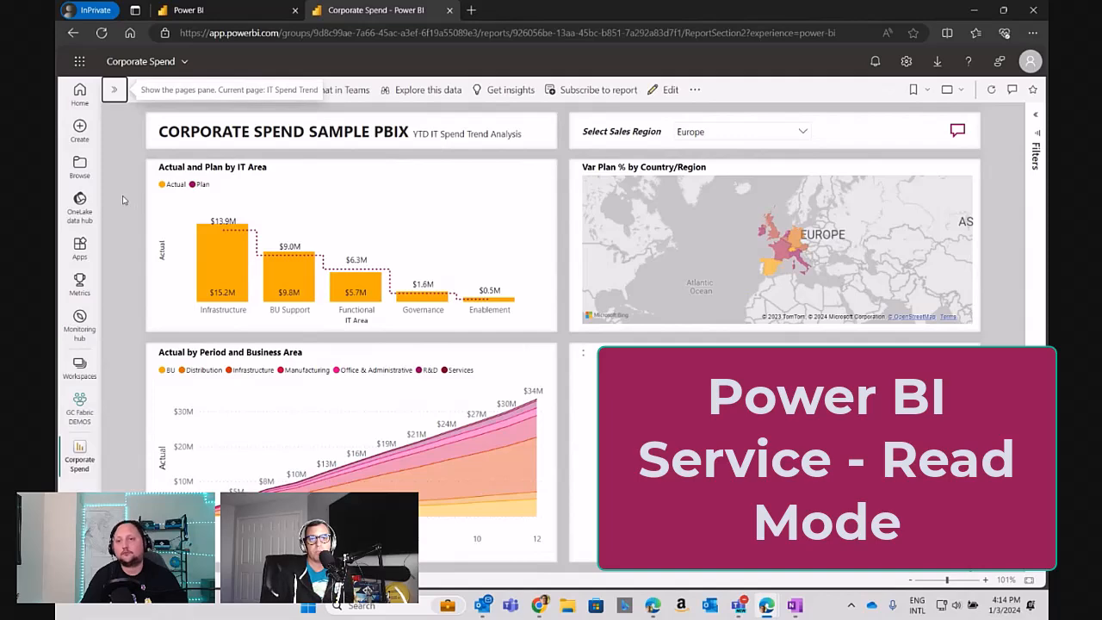
{"action": "mouse_move", "coordinate": [669, 90]}
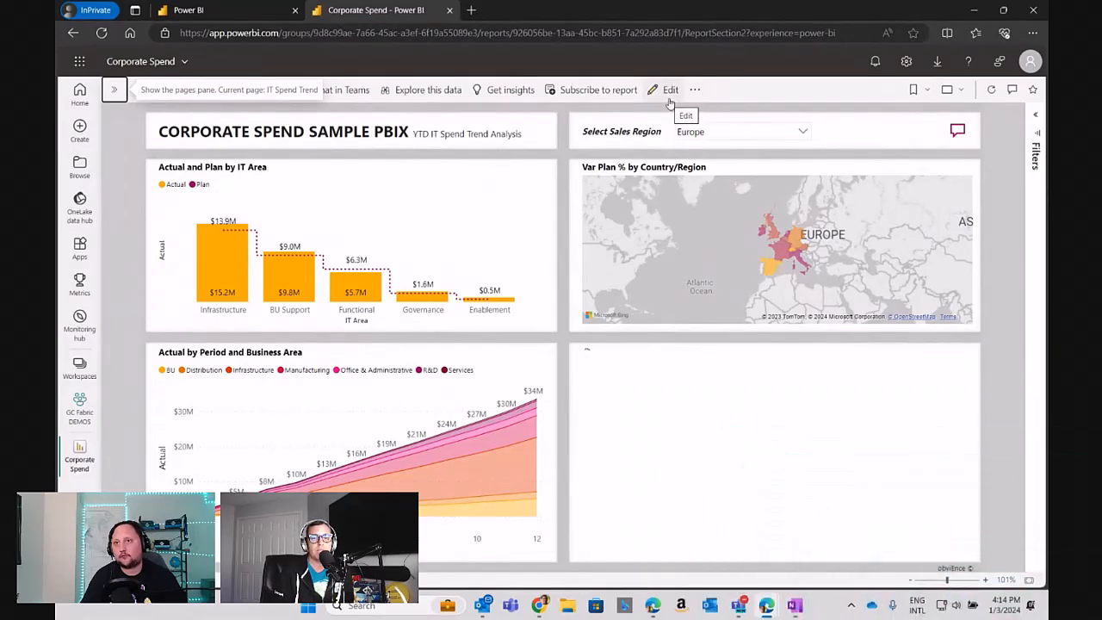
Put Corporate Spend into edit mode and send Copilot 'Suggest content for this report'.
{"action": "left_click", "coordinate": [667, 90]}
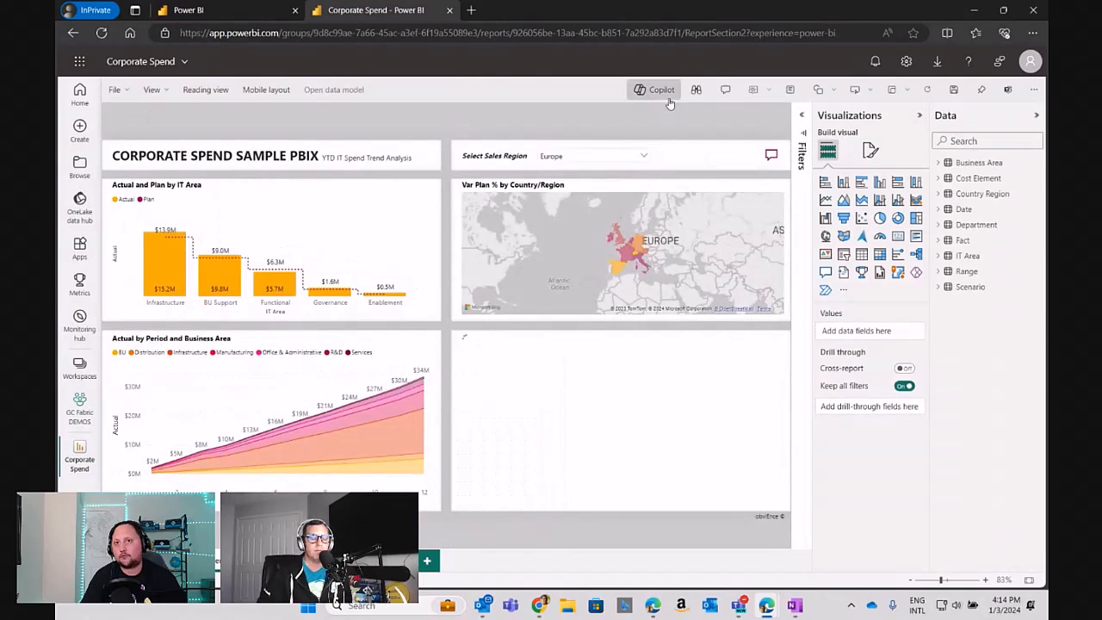
{"action": "mouse_move", "coordinate": [663, 109]}
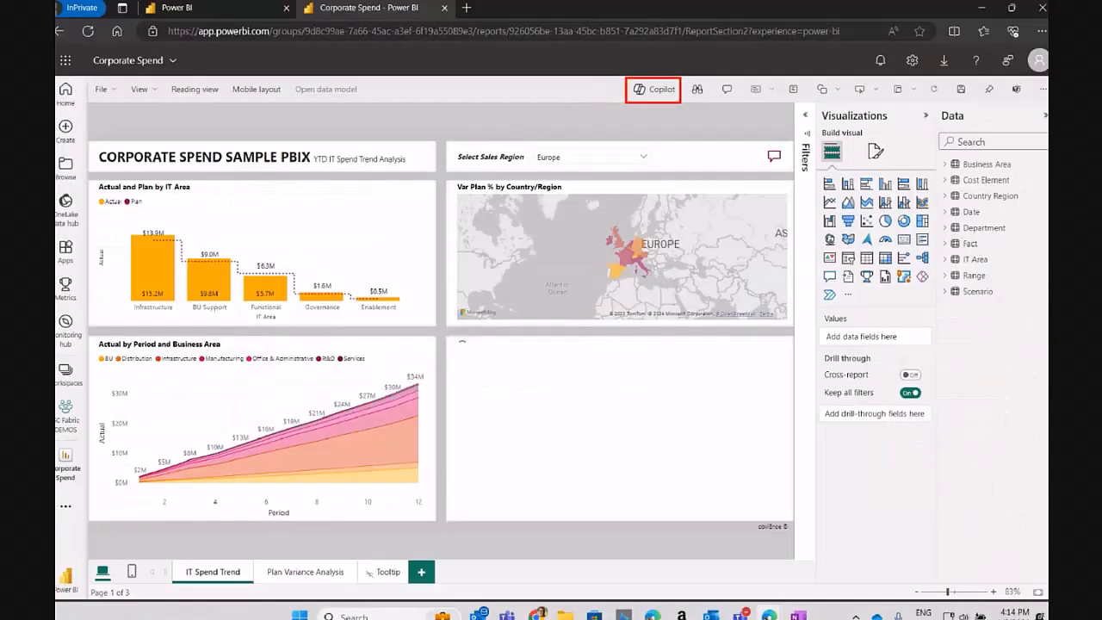
{"action": "left_click", "coordinate": [652, 89]}
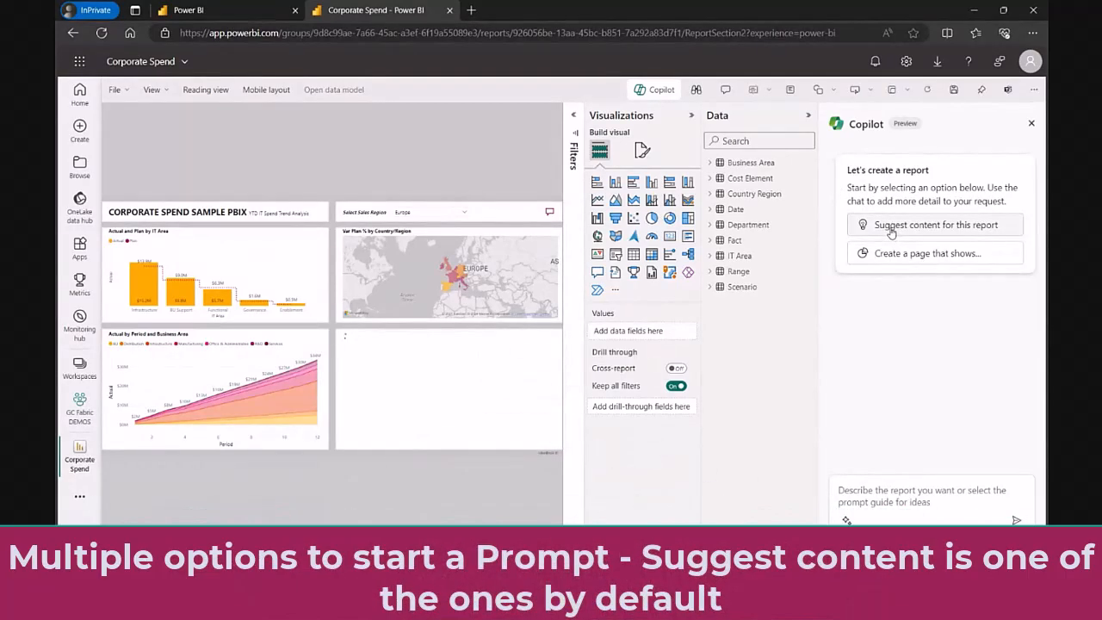
{"action": "left_click", "coordinate": [935, 224]}
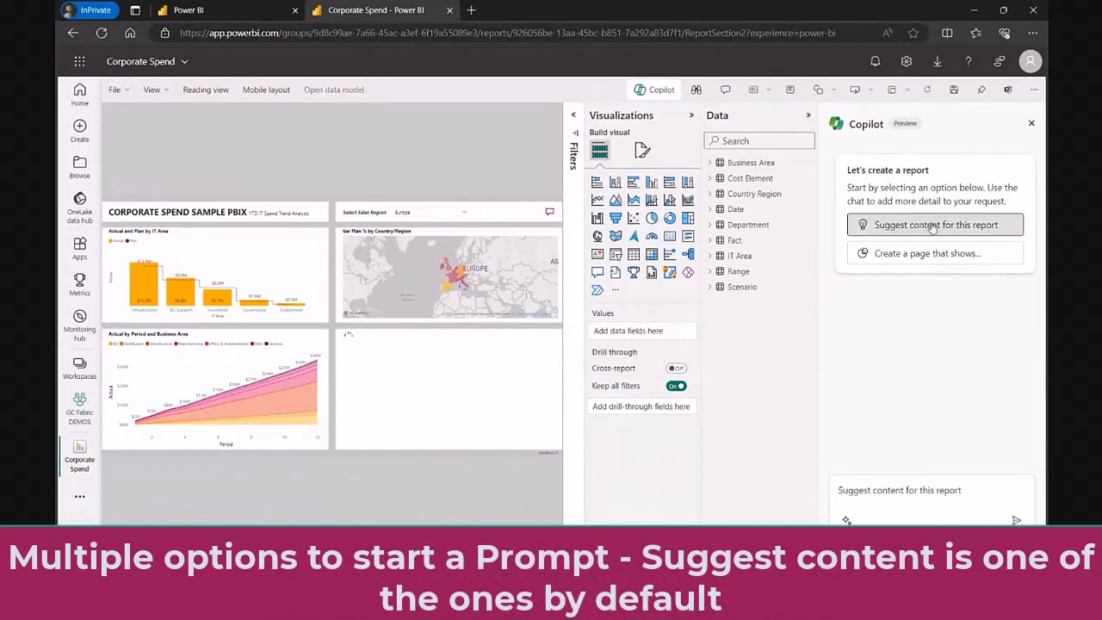
{"action": "left_click", "coordinate": [935, 224]}
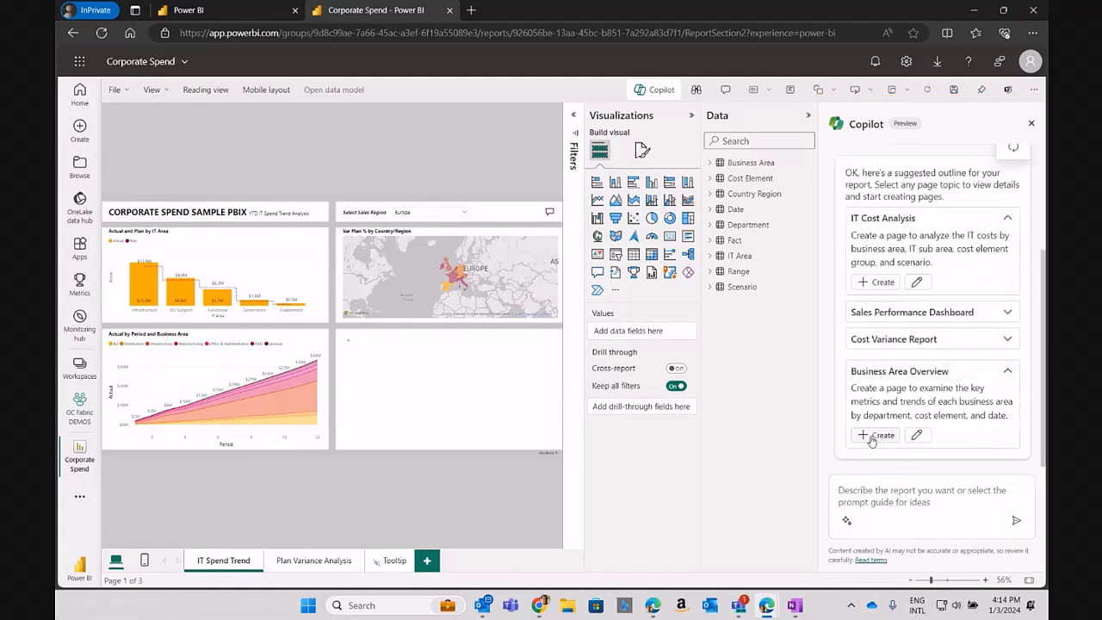
Generate the Business Area Overview page with Copilot and slice it to Services.
{"action": "left_click", "coordinate": [874, 436]}
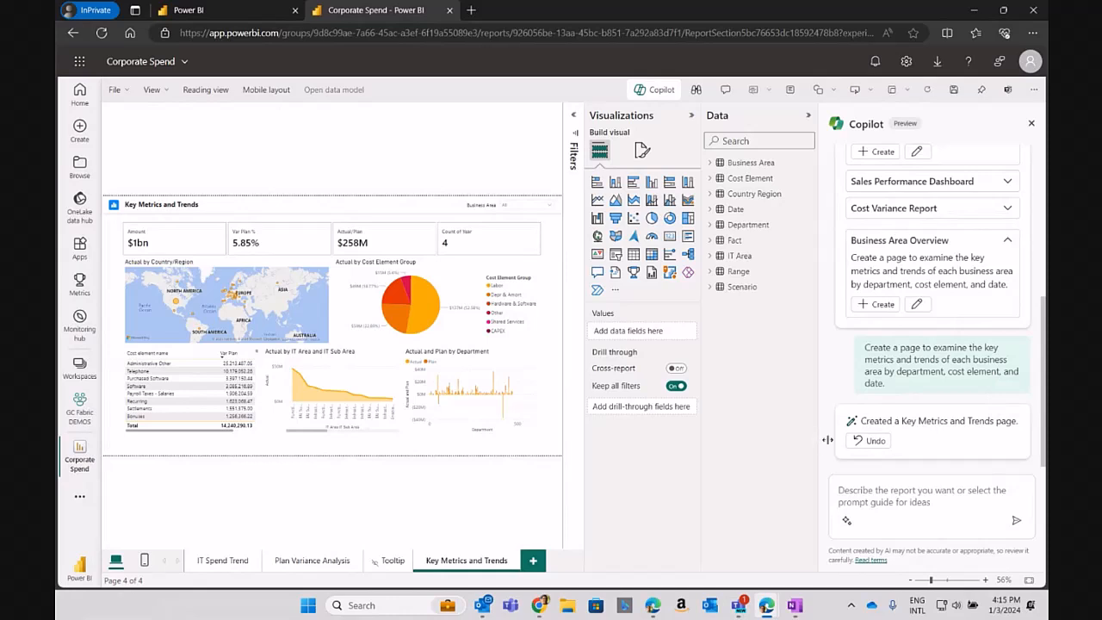
{"action": "mouse_move", "coordinate": [474, 296]}
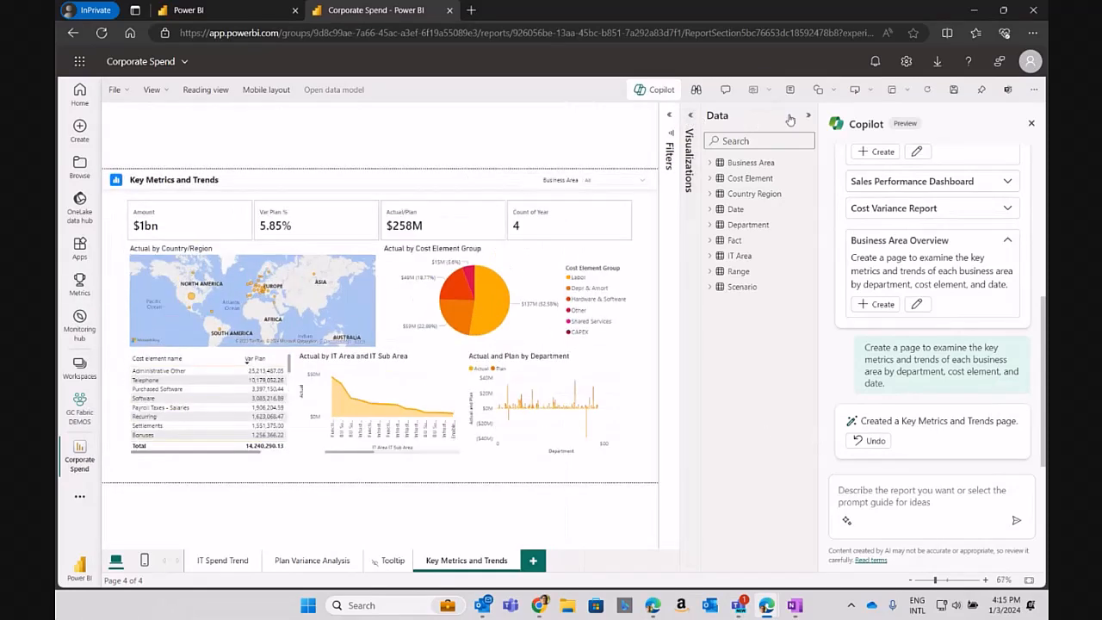
{"action": "left_click", "coordinate": [790, 115]}
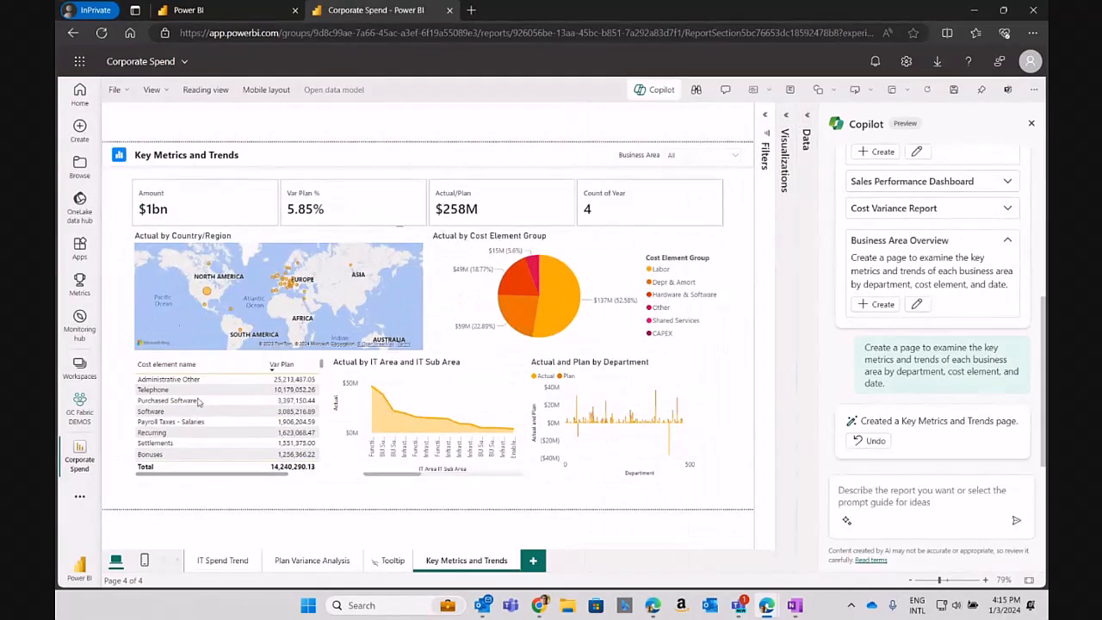
{"action": "mouse_move", "coordinate": [737, 159]}
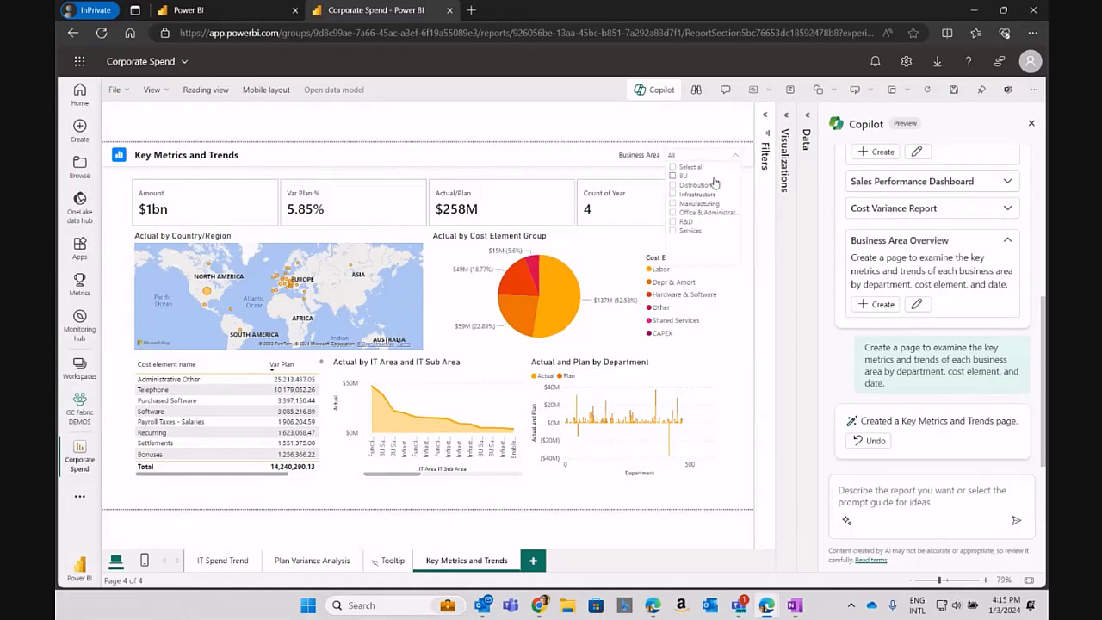
{"action": "left_click", "coordinate": [673, 213]}
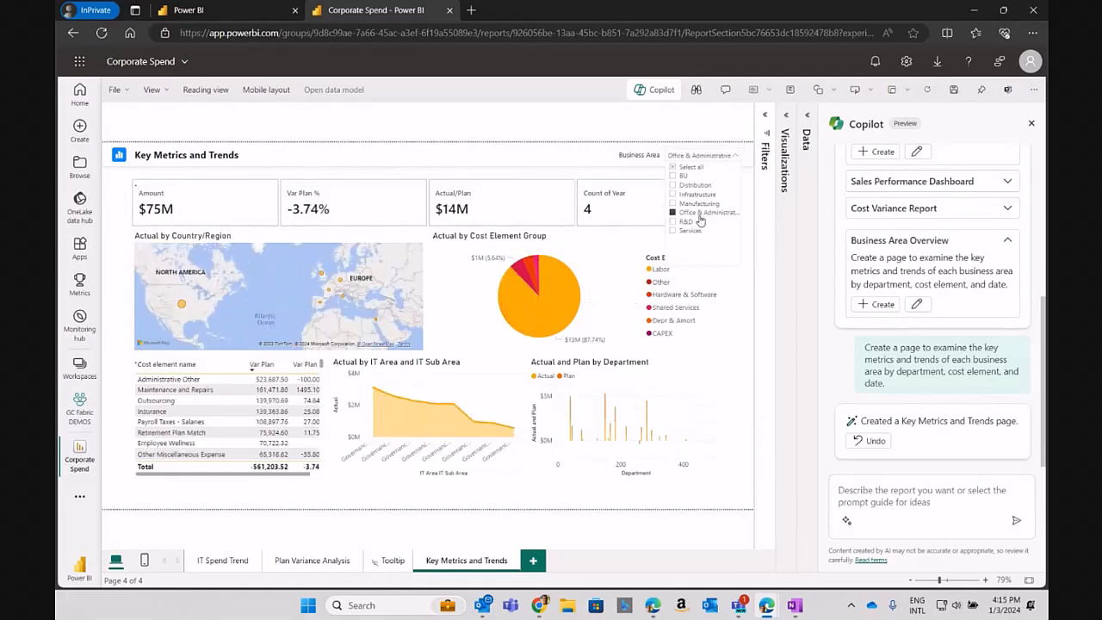
{"action": "left_click", "coordinate": [675, 230]}
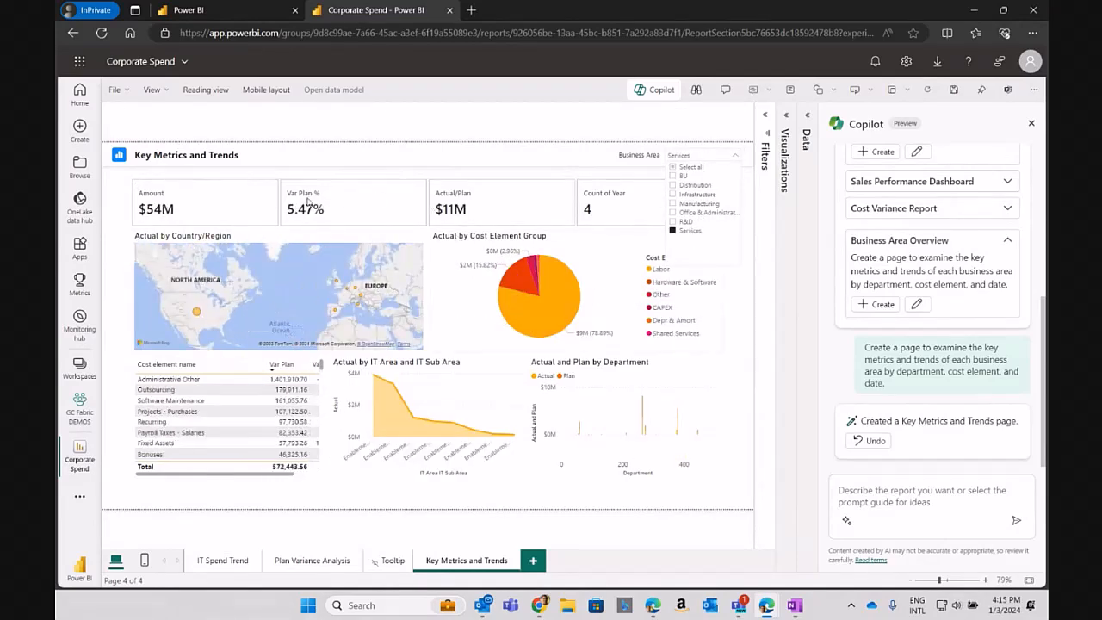
{"action": "left_click", "coordinate": [733, 155]}
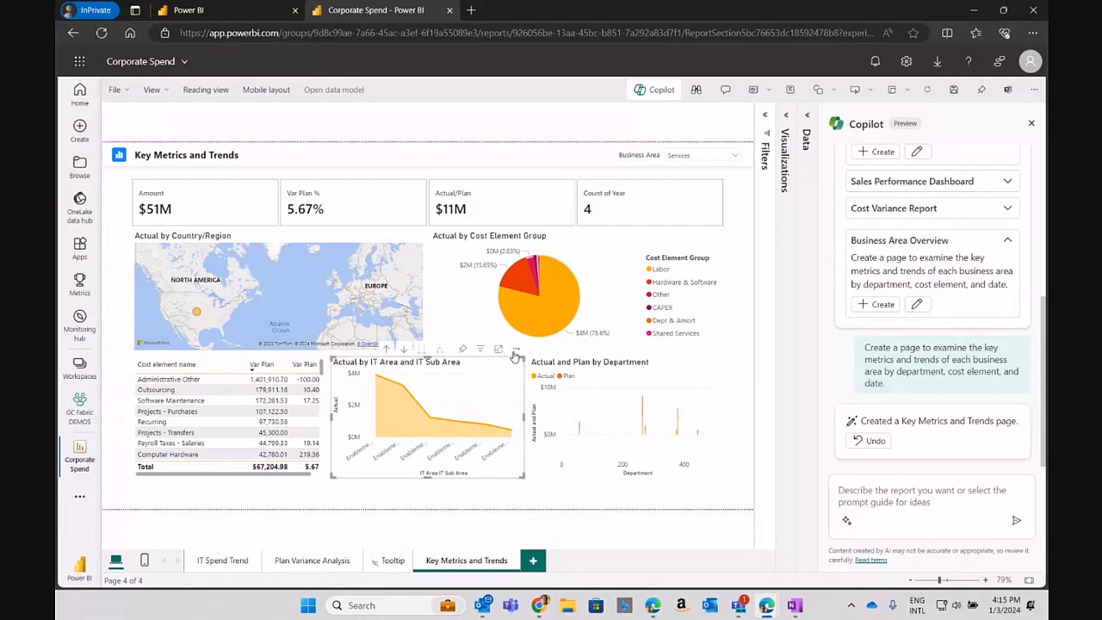
Remove the Actual by IT Area and IT Sub Area chart through its More options menu.
{"action": "left_click", "coordinate": [514, 350]}
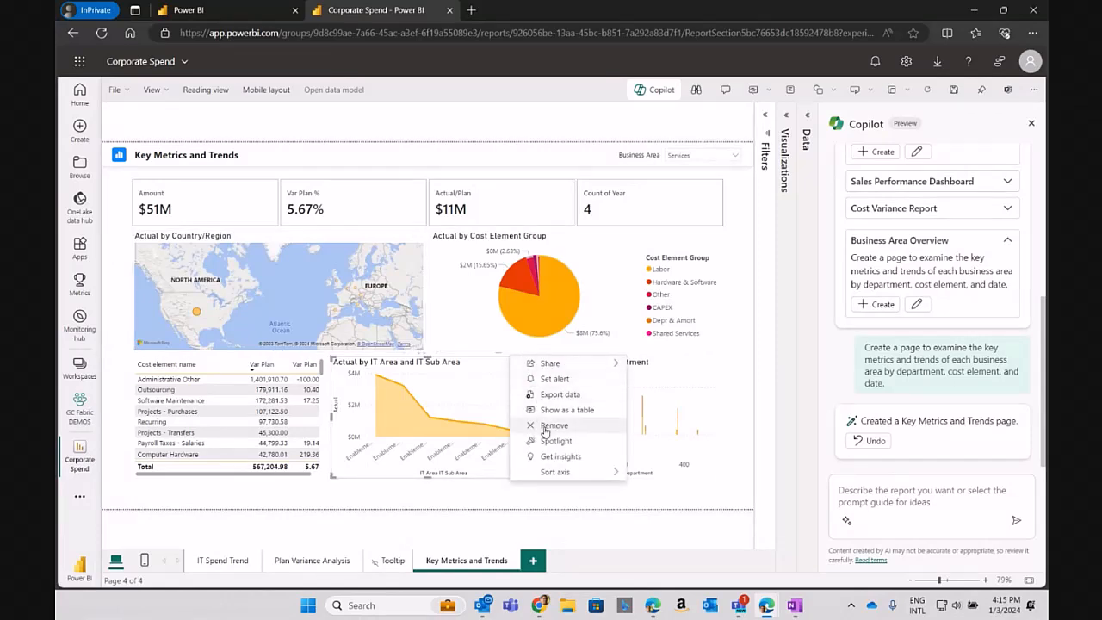
{"action": "left_click", "coordinate": [553, 424]}
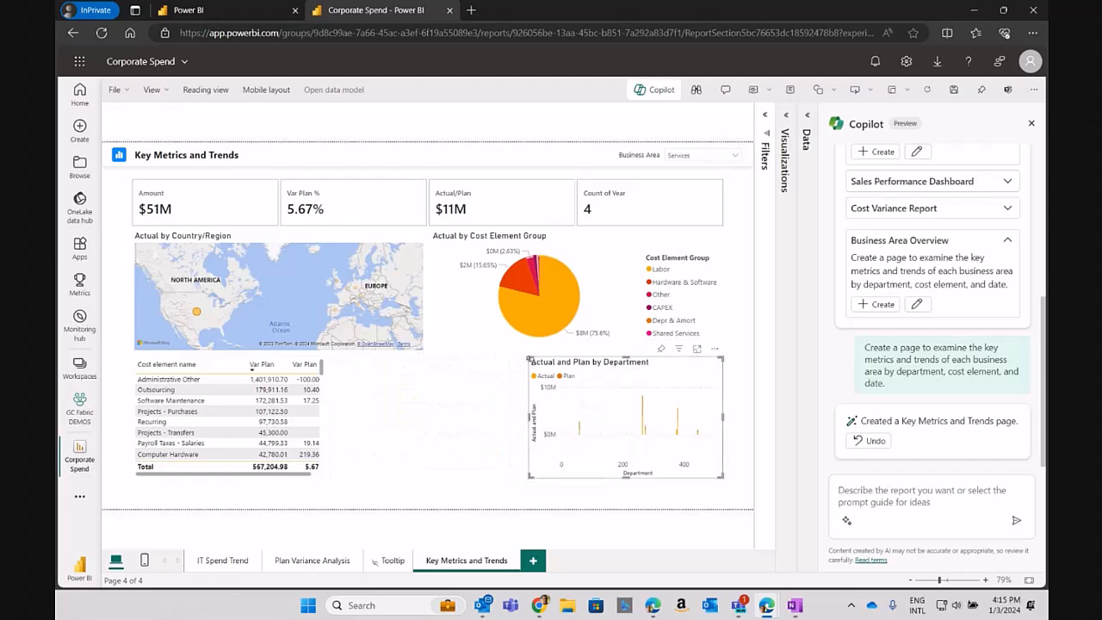